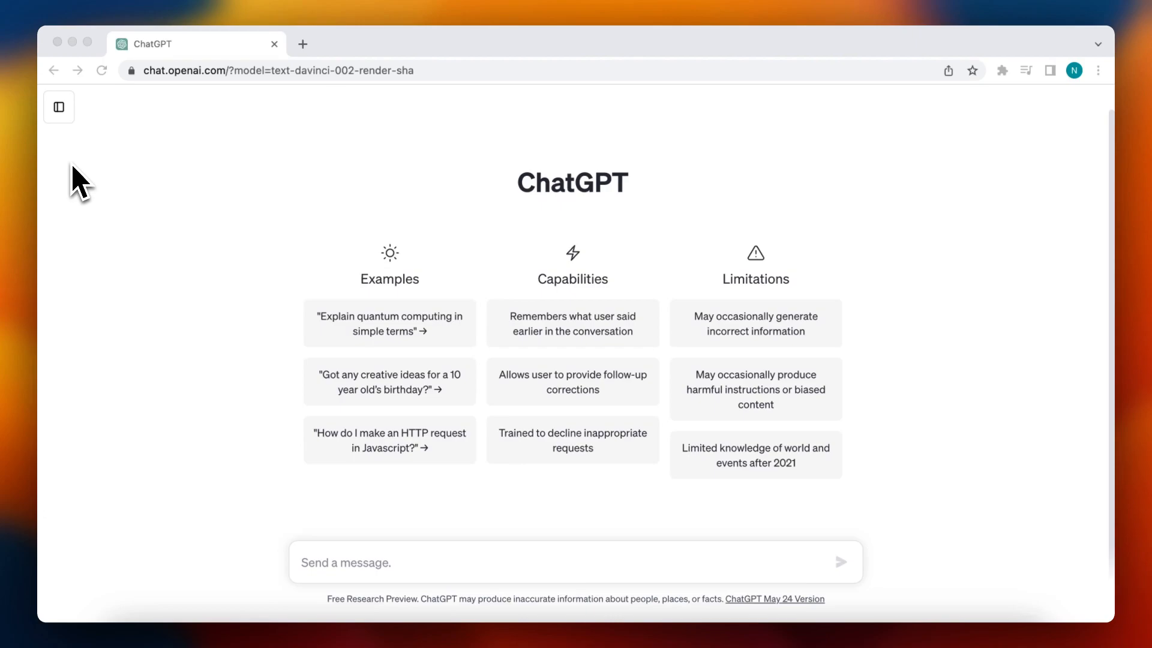
{"action": "mouse_move", "coordinate": [242, 393]}
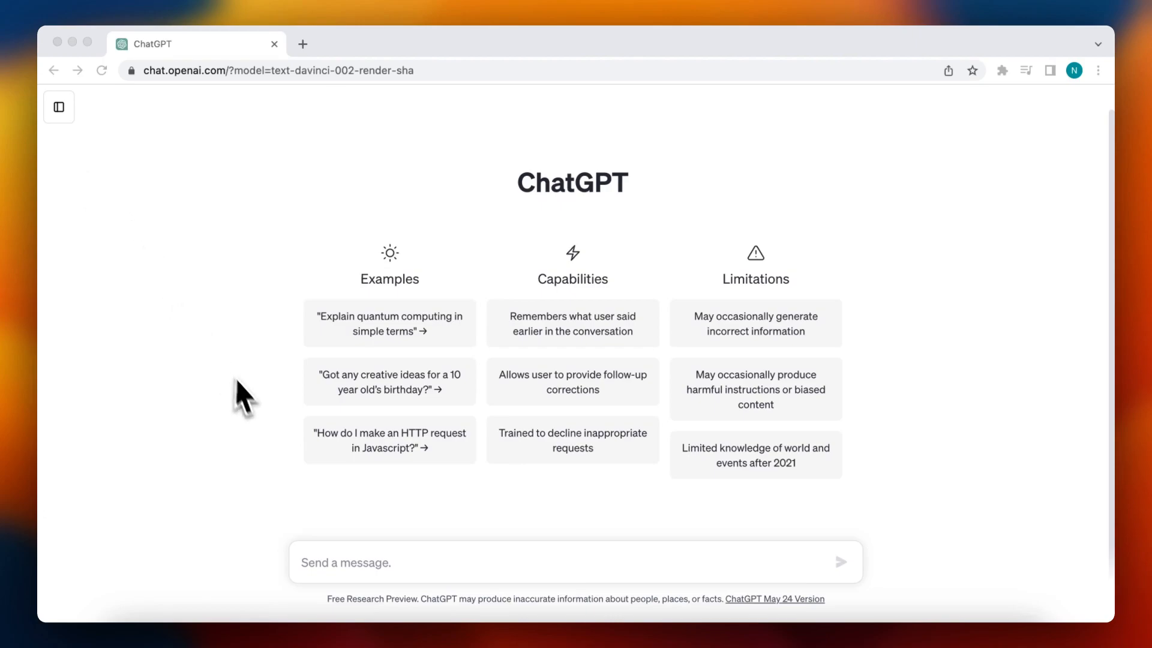
{"action": "mouse_move", "coordinate": [331, 584]}
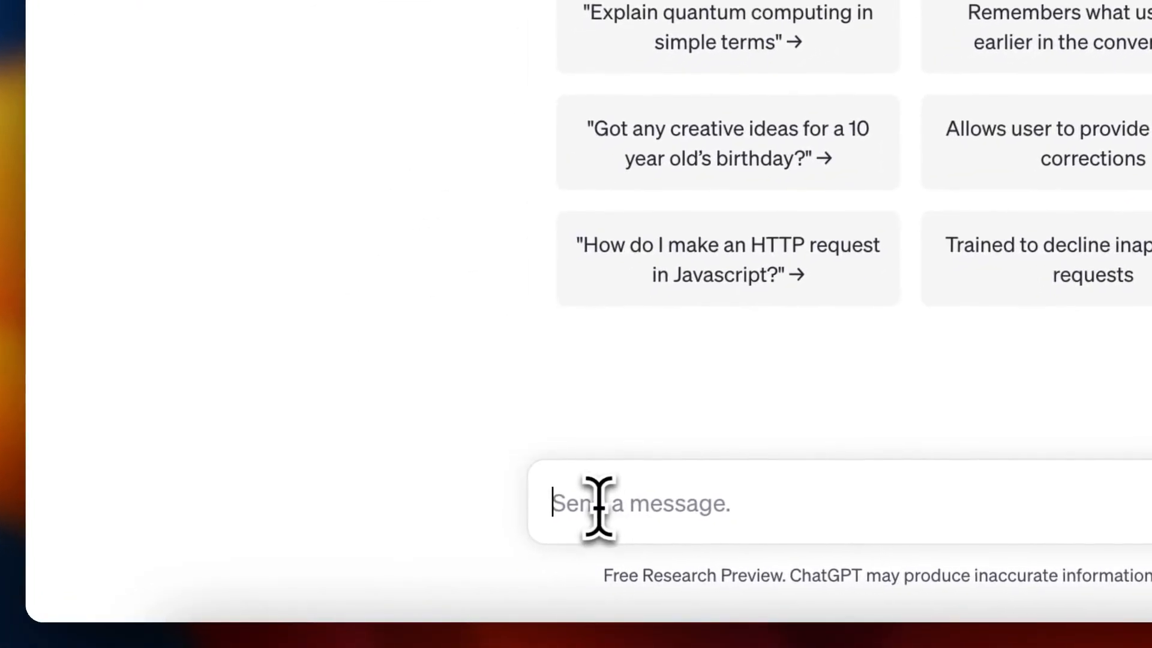
Paste and send a request for a really short How to Virtual subscribe CTA.
{"action": "key", "text": "cmd+v"}
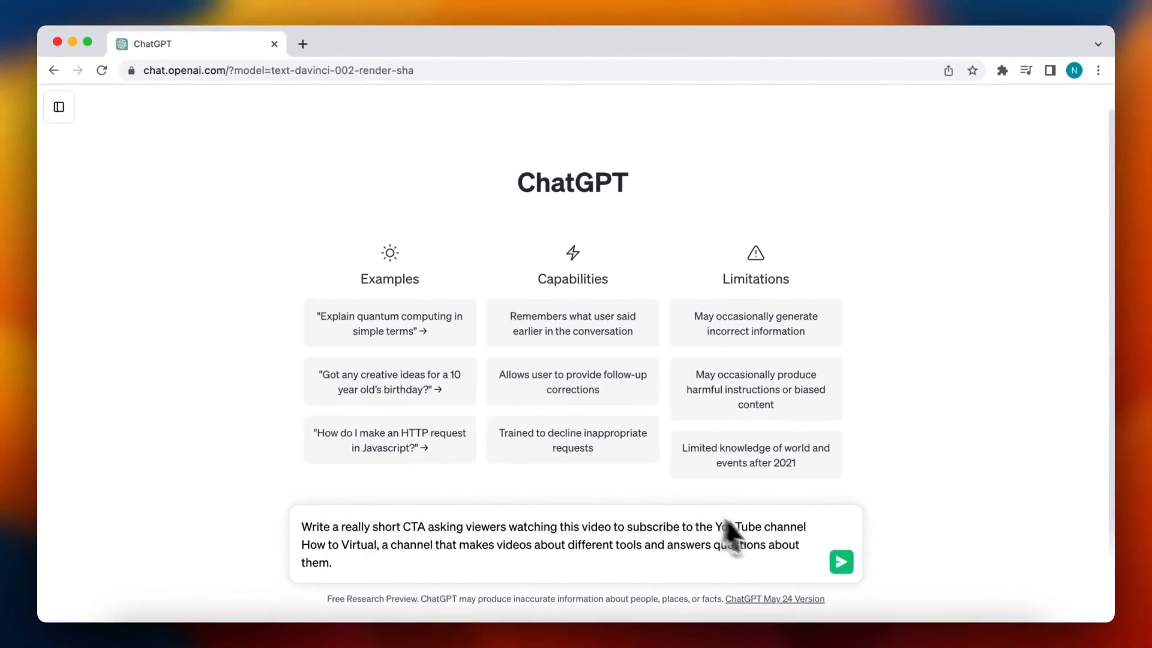
{"action": "left_click", "coordinate": [840, 562]}
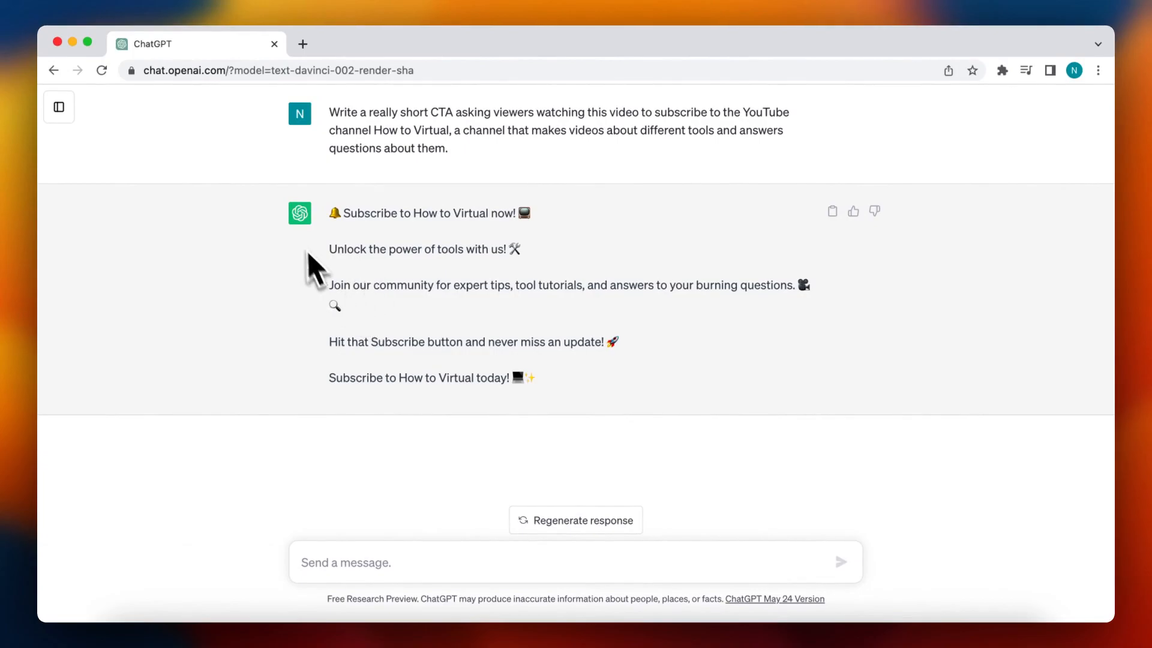
{"action": "left_click_drag", "start_coordinate": [330, 213], "coordinate": [734, 415]}
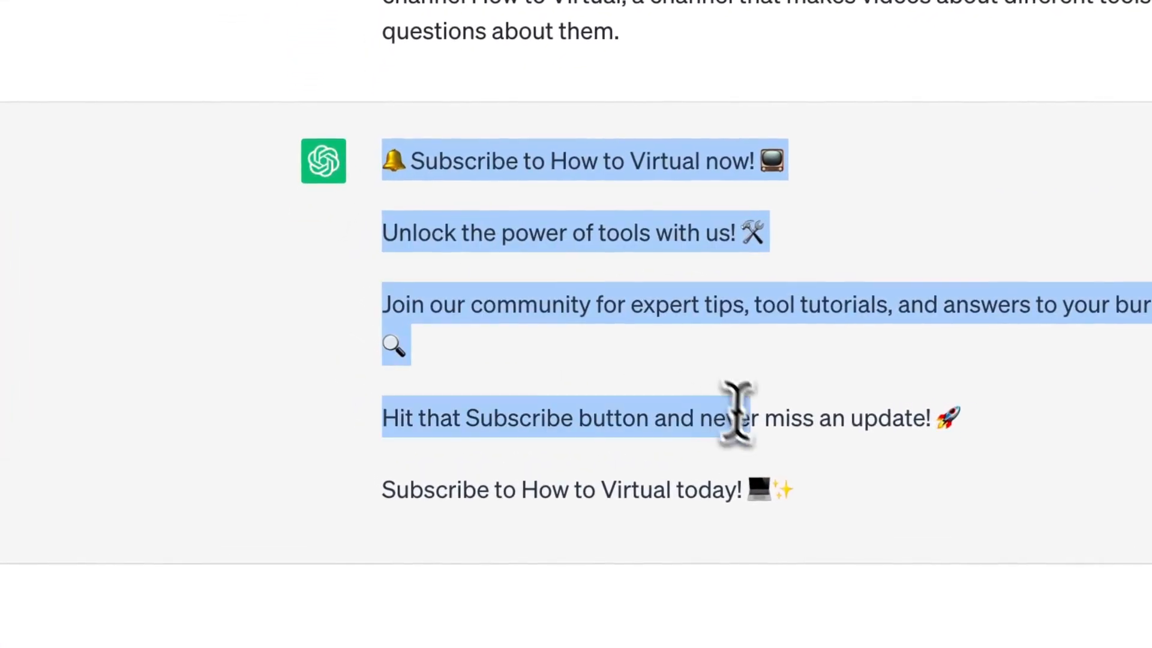
{"action": "left_click", "coordinate": [374, 470]}
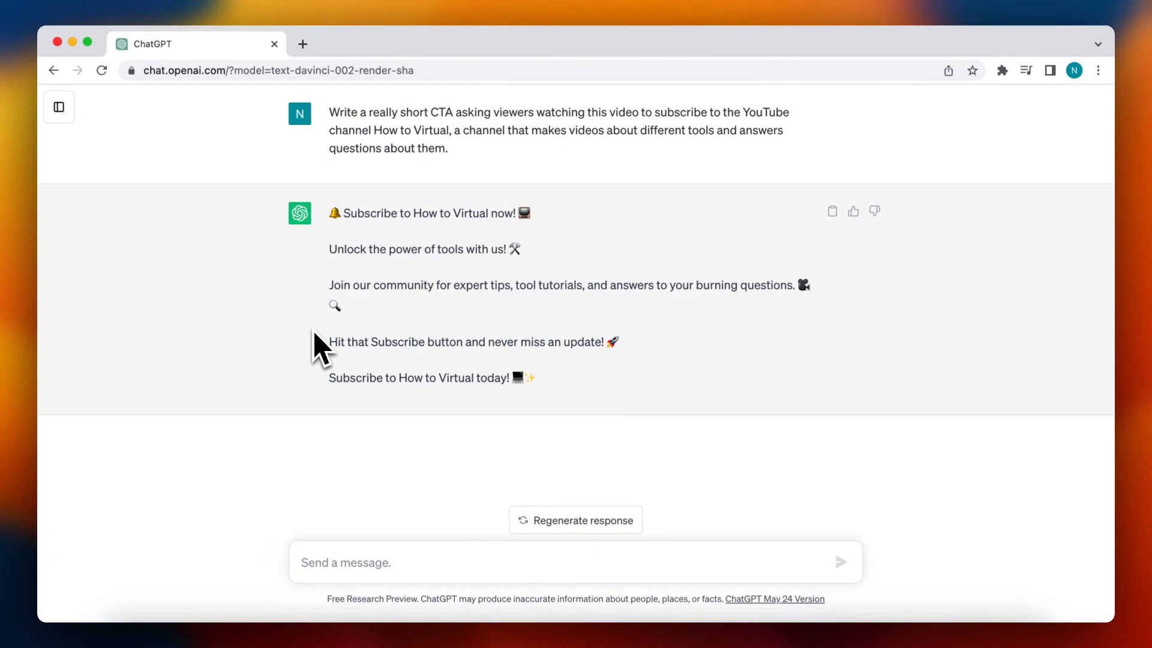
{"action": "mouse_move", "coordinate": [532, 393]}
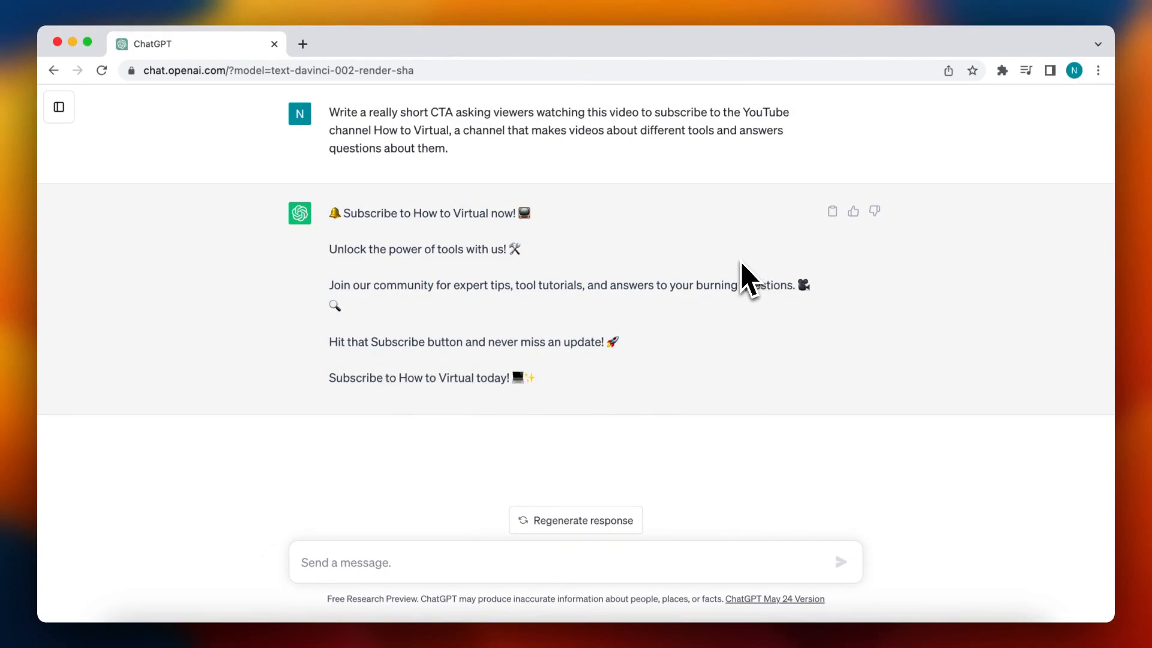
{"action": "mouse_move", "coordinate": [795, 307]}
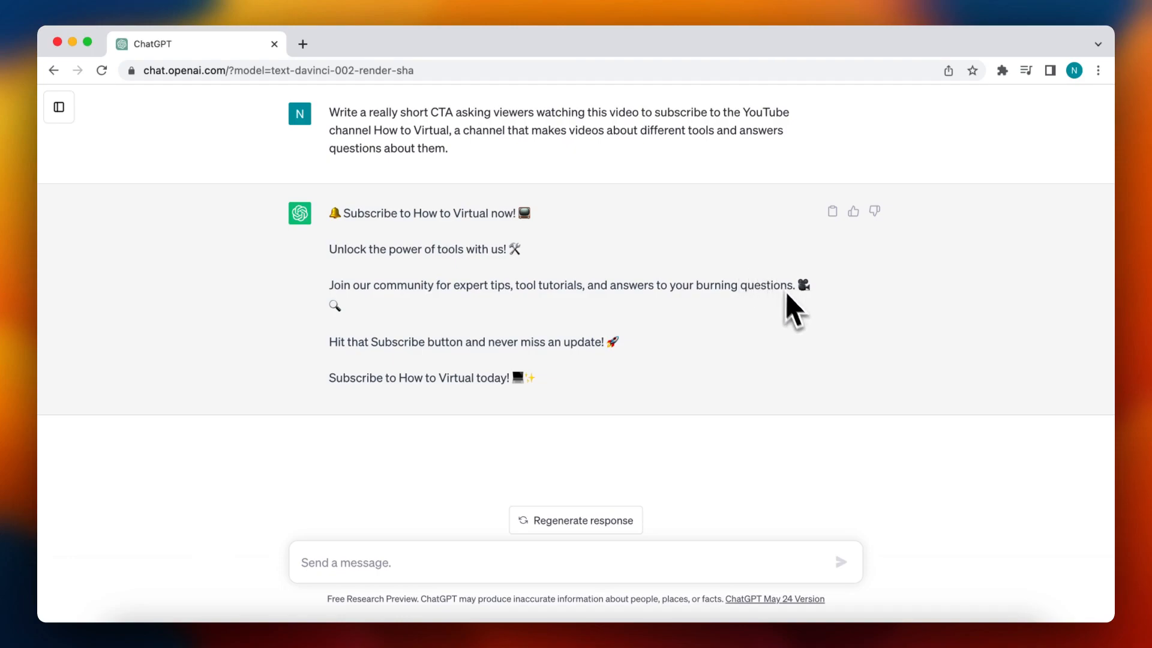
{"action": "mouse_move", "coordinate": [530, 360]}
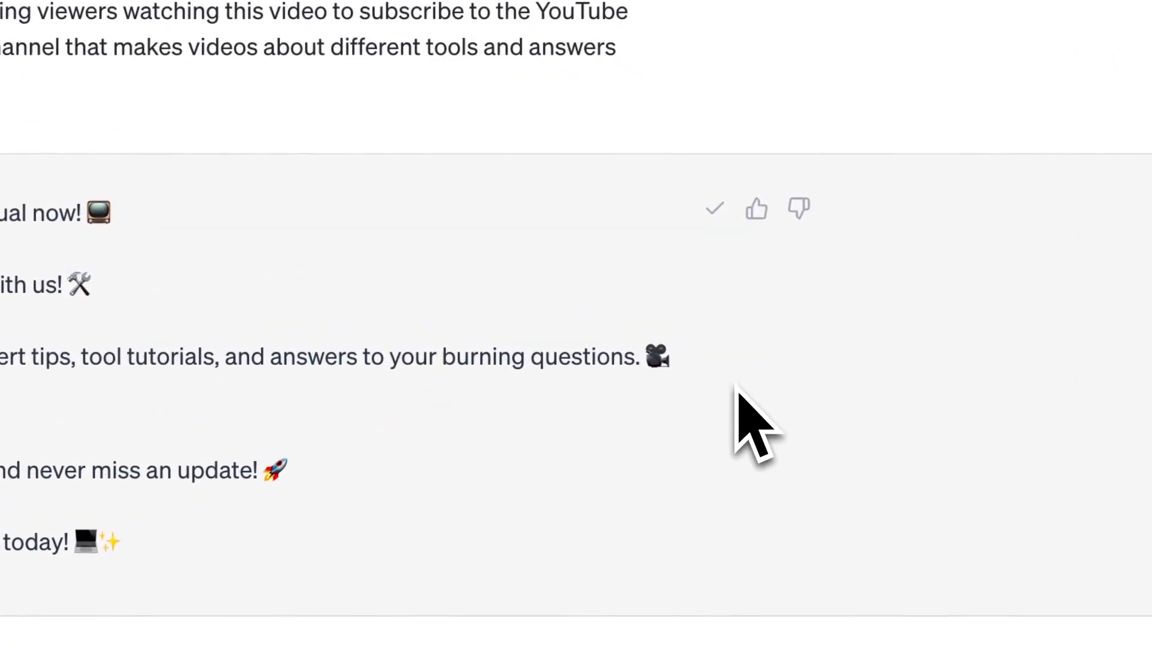
Copy ChatGPT's emoji-filled subscribe CTA reply with its copy button.
{"action": "left_click", "coordinate": [712, 210]}
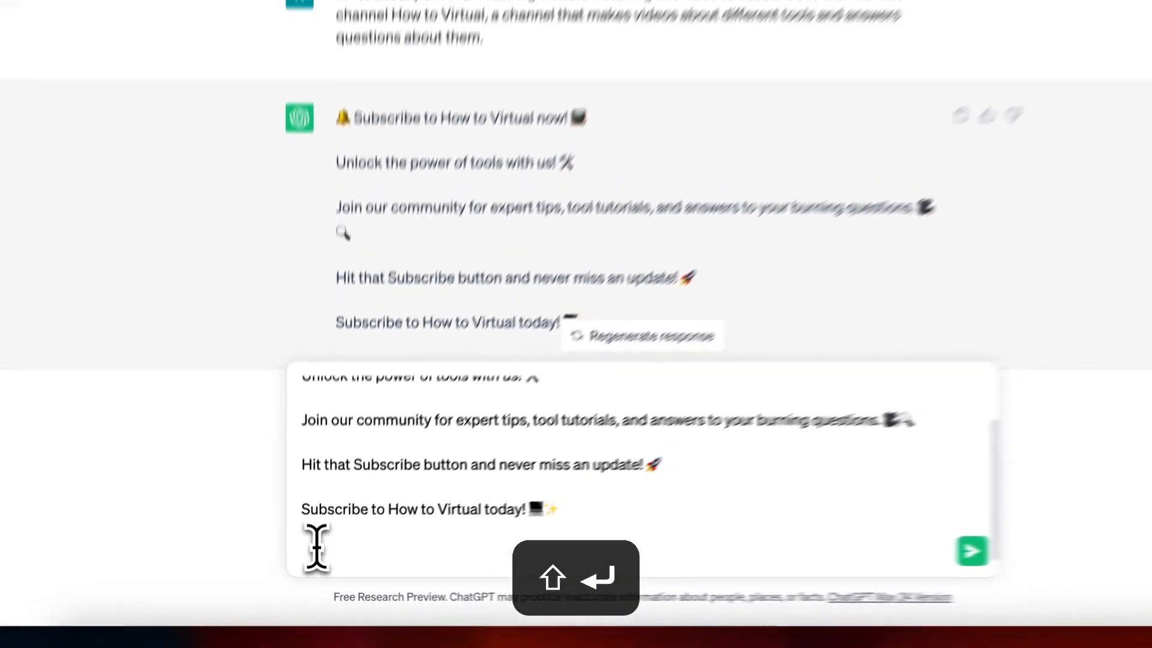
Send the pasted CTA with the instruction 'Rewrite'.
{"action": "type", "text": "Rewrit"}
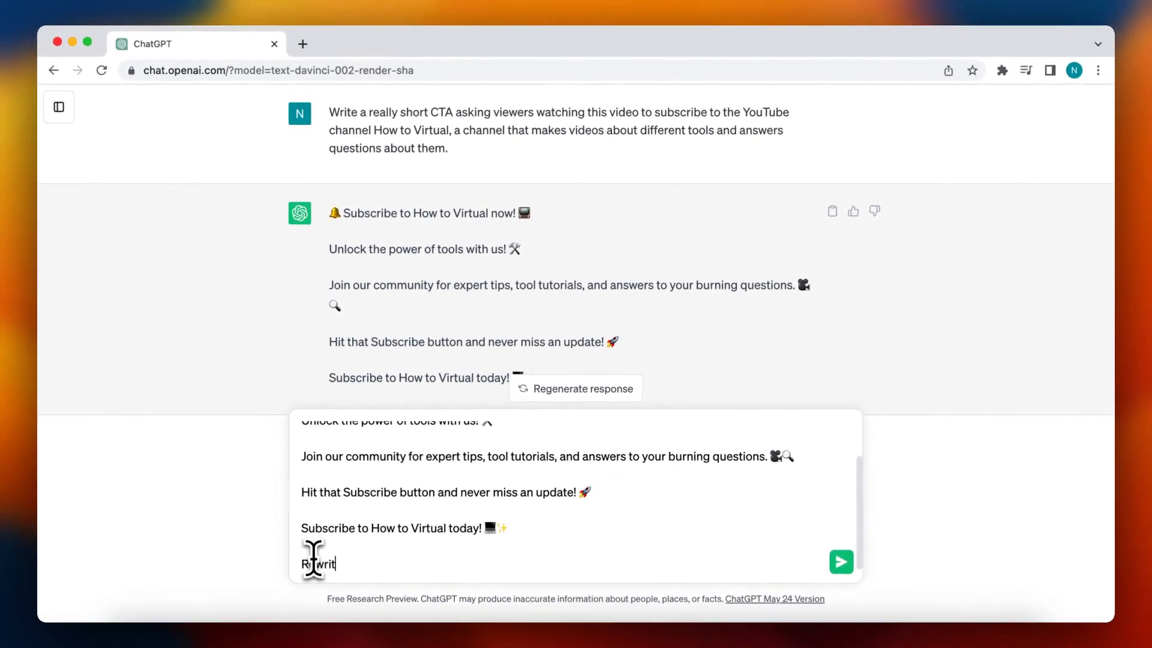
{"action": "left_click", "coordinate": [840, 562]}
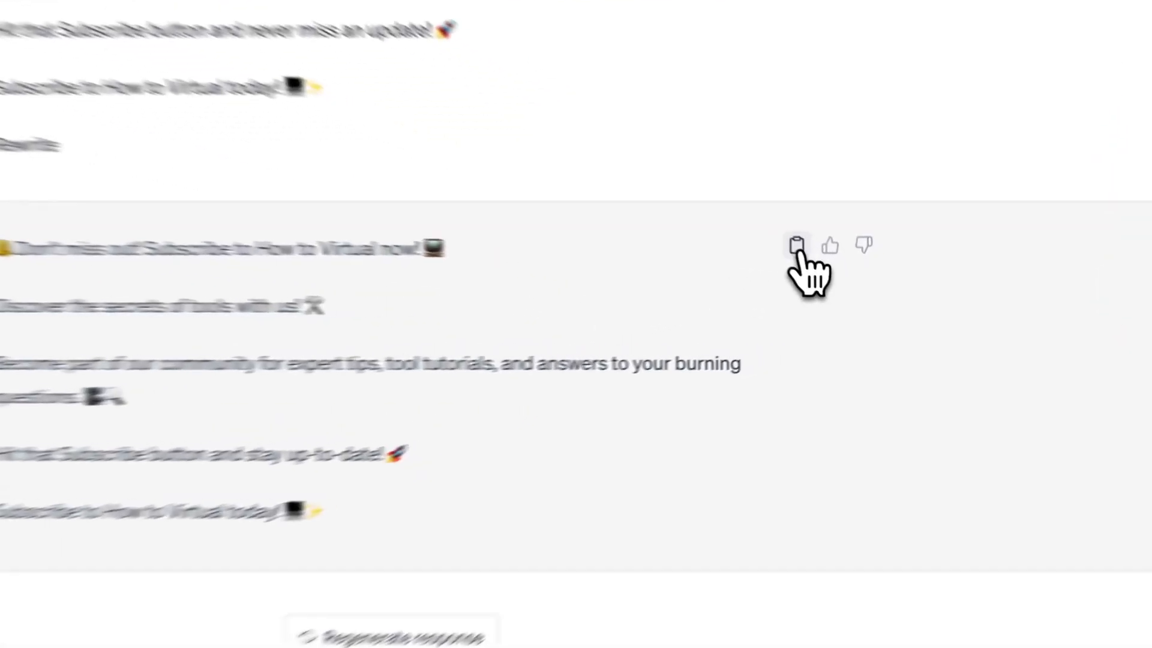
{"action": "scroll", "scroll_direction": "down", "scroll_amount": 3}
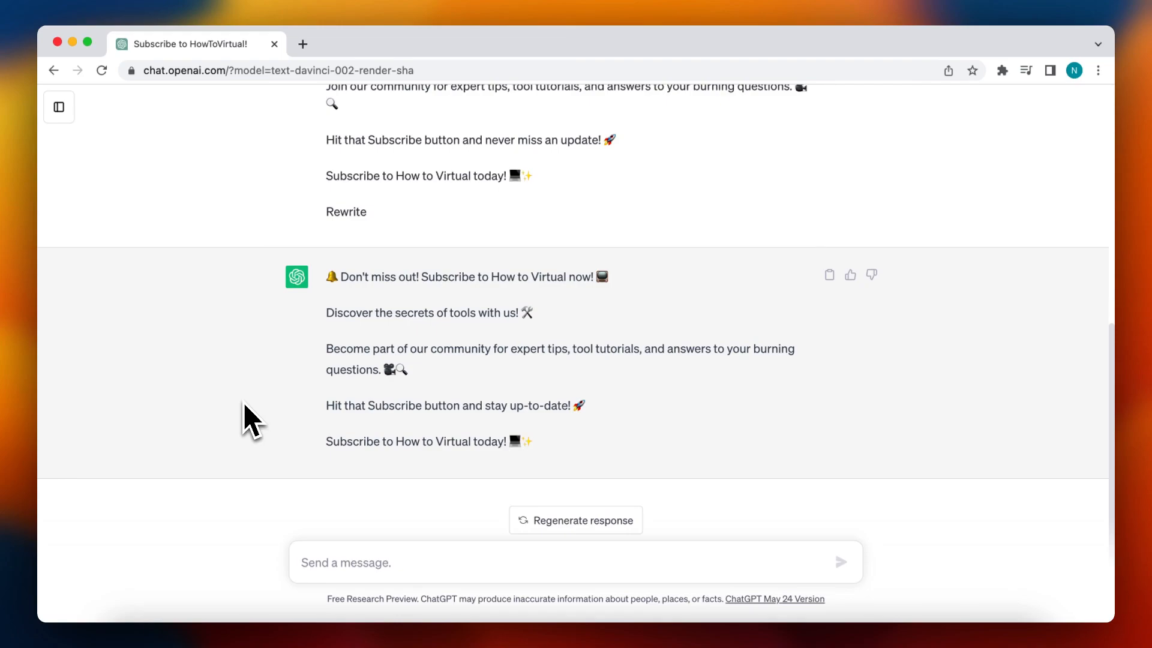
{"action": "mouse_move", "coordinate": [285, 437]}
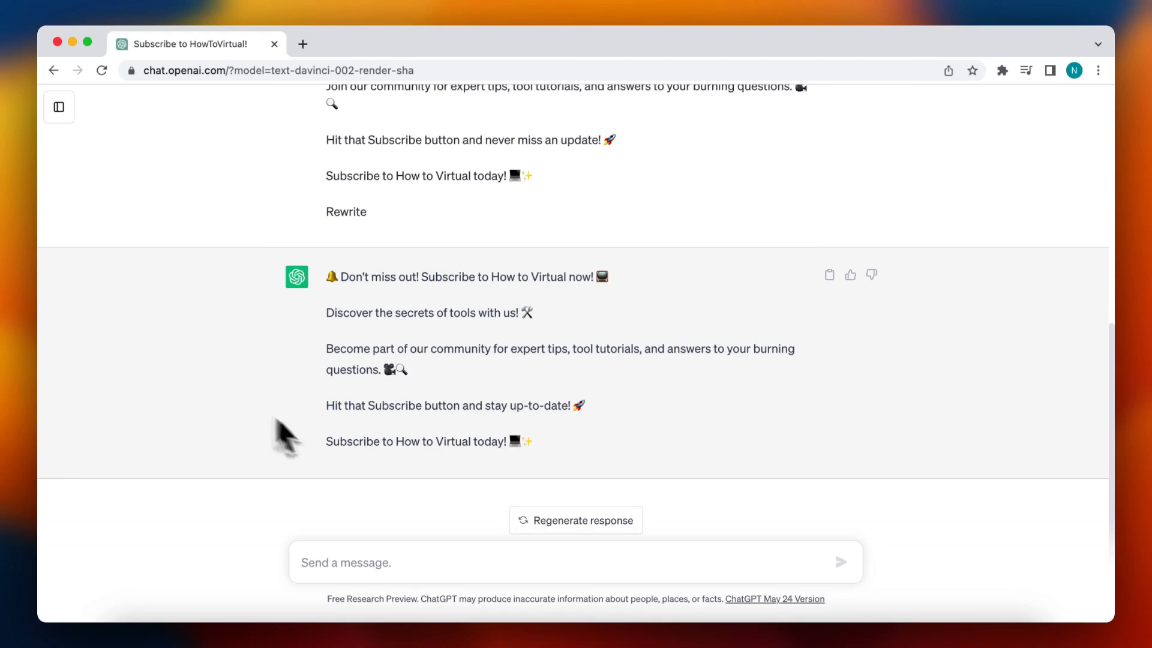